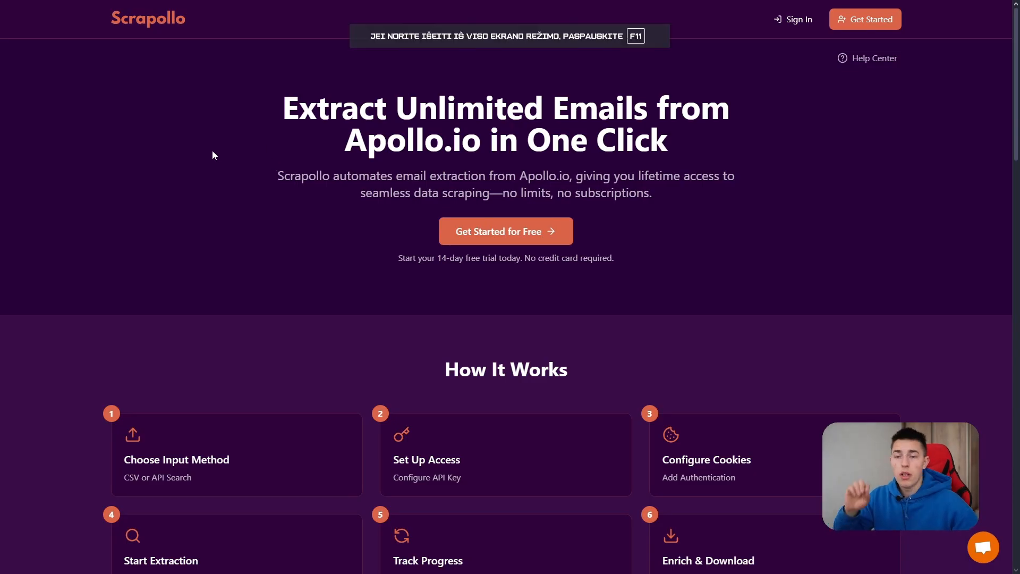
# Scroll through the Apollo.io results table detected by Instant Data Scraper.
pyautogui.scroll(-3)
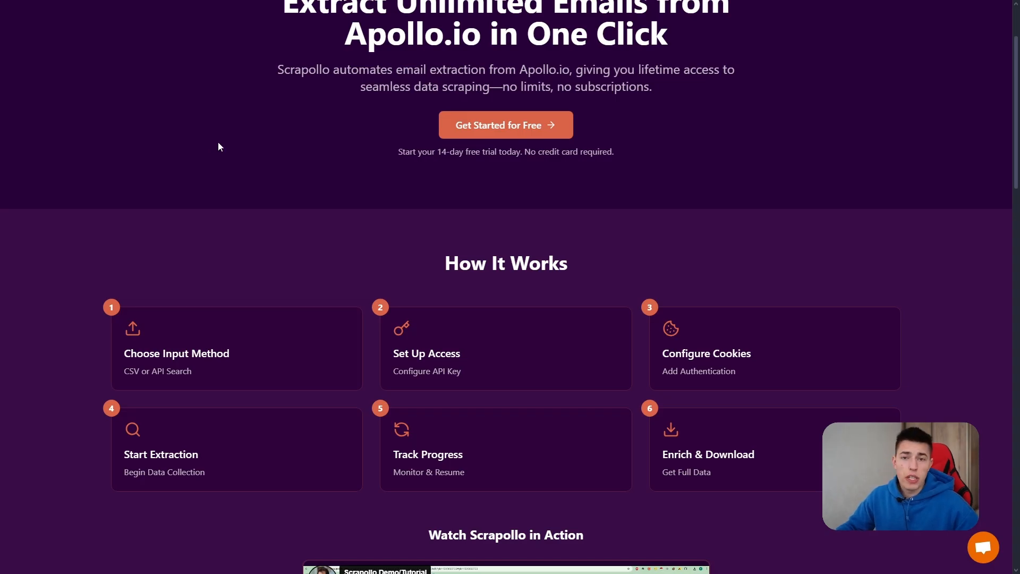
pyautogui.scroll(3)
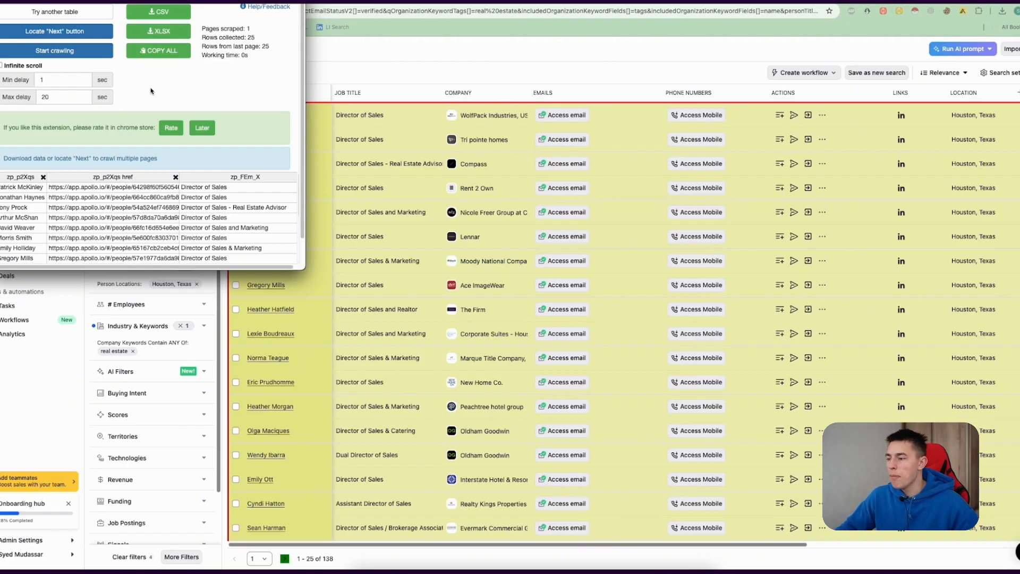
pyautogui.moveTo(245, 303)
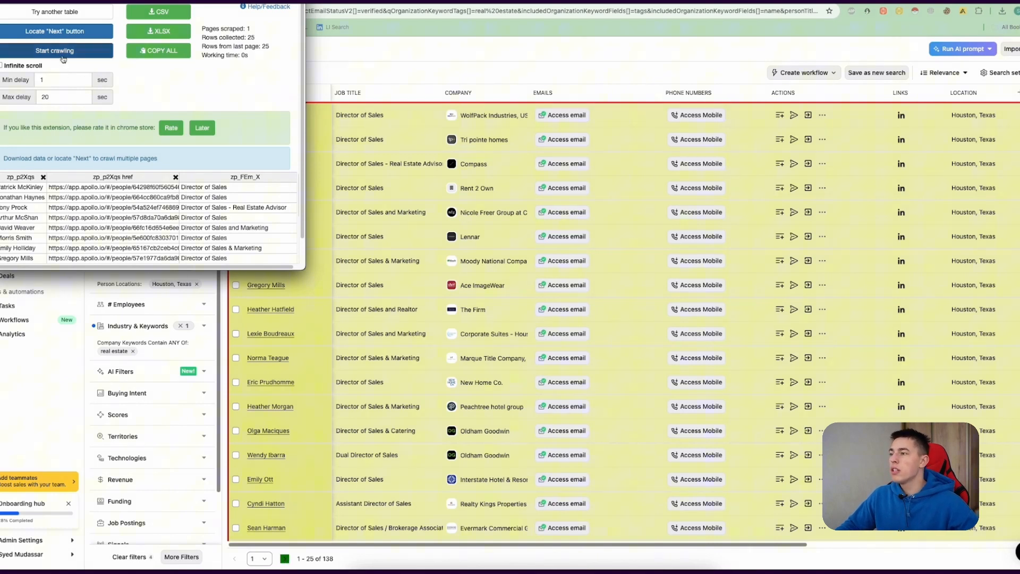
# Crawl several Apollo.io result pages with Instant Data Scraper, then stop crawling.
pyautogui.click(55, 50)
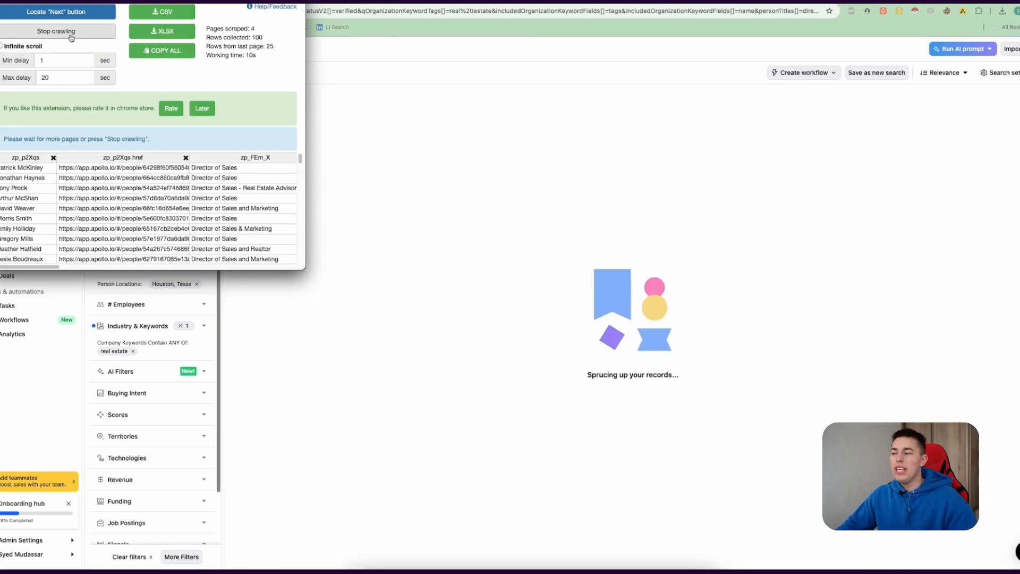
pyautogui.click(58, 31)
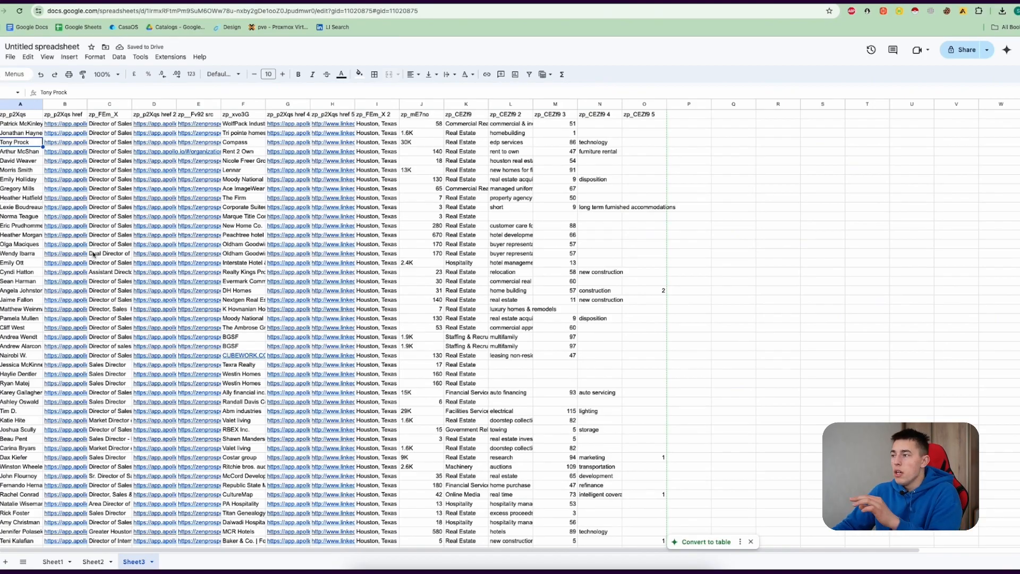
# Open the context menu on the scraped lead rows in Google Sheets.
pyautogui.rightClick(64, 115)
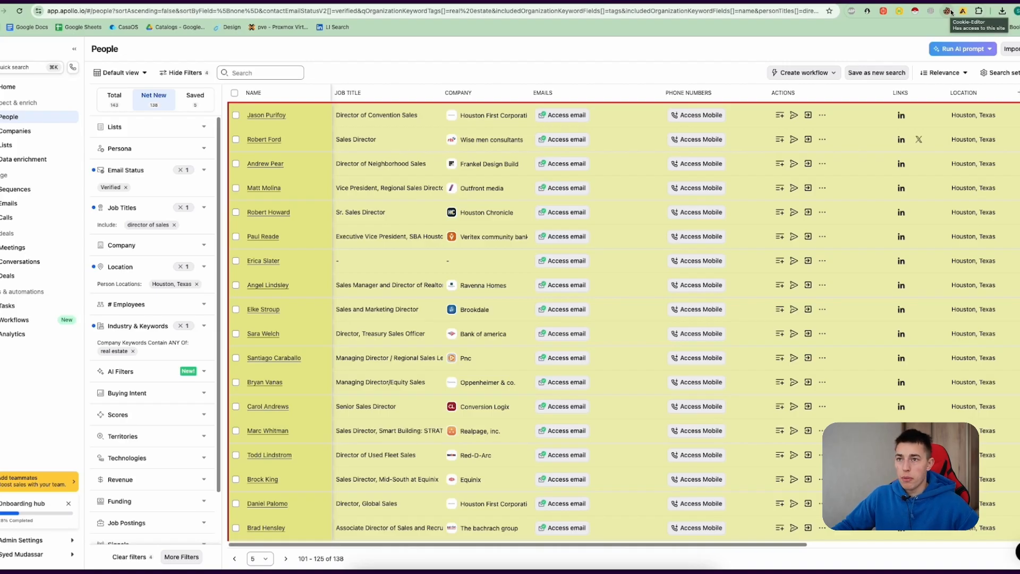
# Export the Apollo.io site cookies with Cookie-Editor.
pyautogui.click(947, 11)
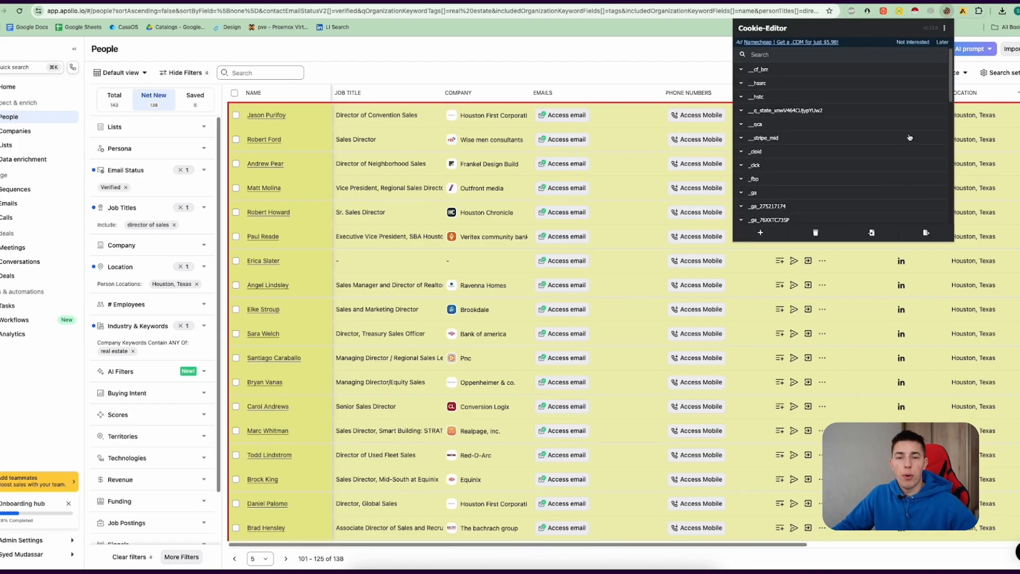
pyautogui.click(925, 233)
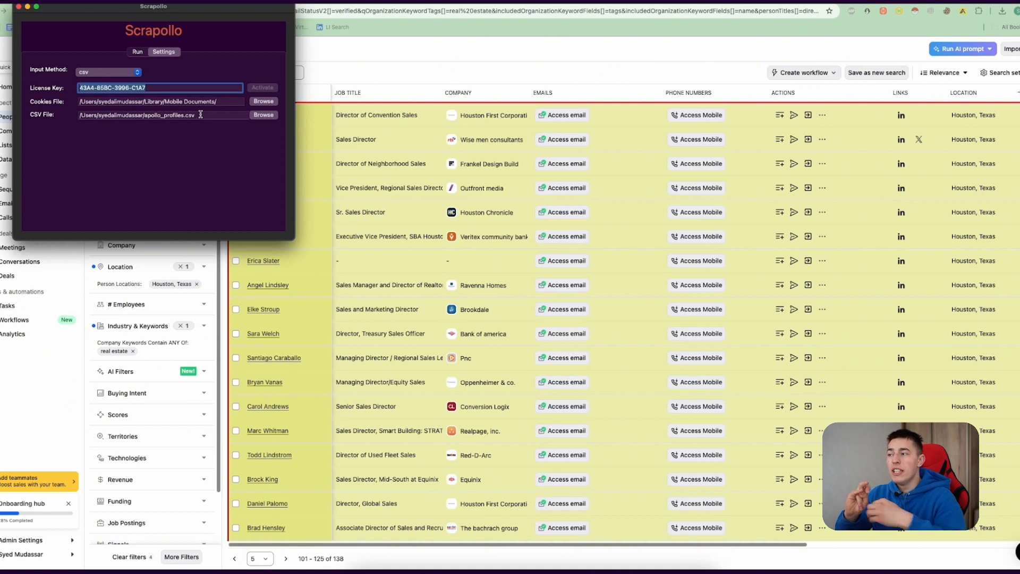
# Start Scrapollo email extraction from lead 1 on the Run tab.
pyautogui.click(138, 52)
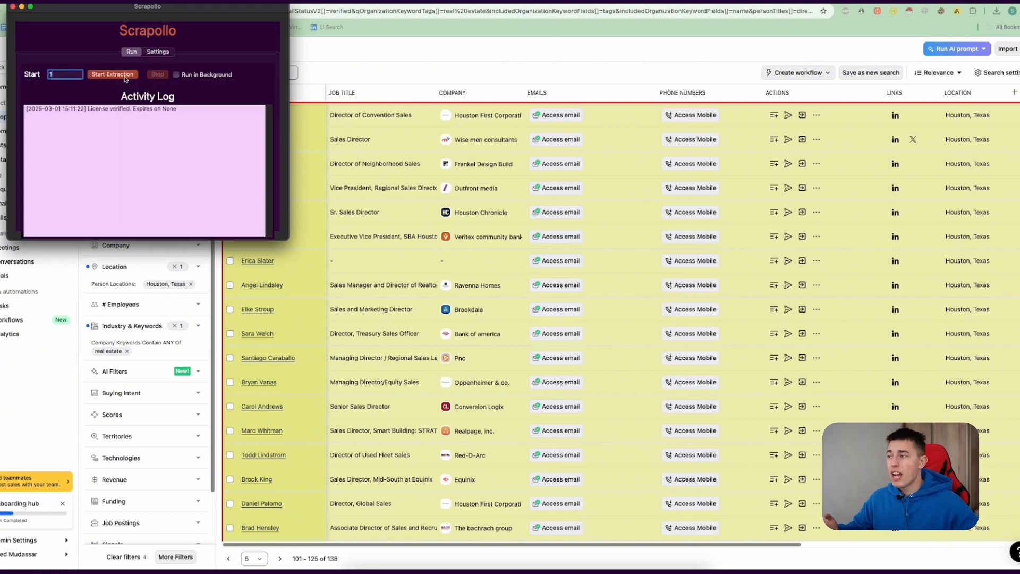
pyautogui.click(112, 74)
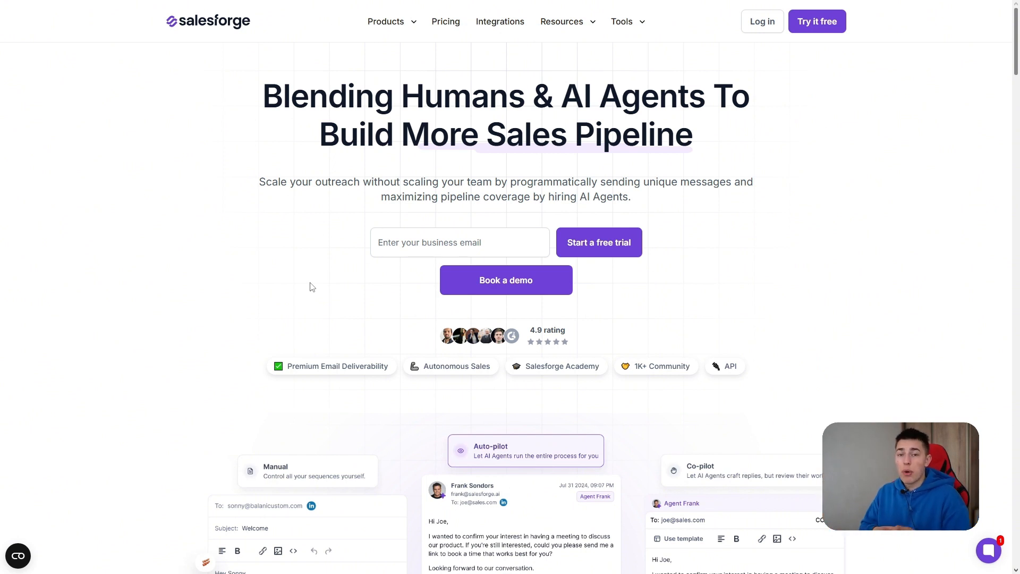
pyautogui.scroll(-3)
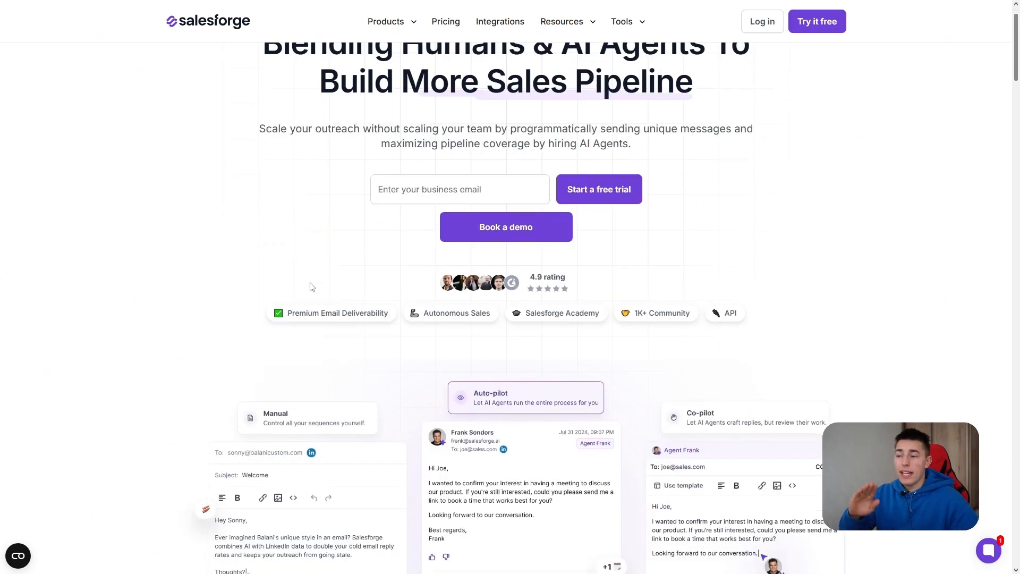
pyautogui.scroll(-3)
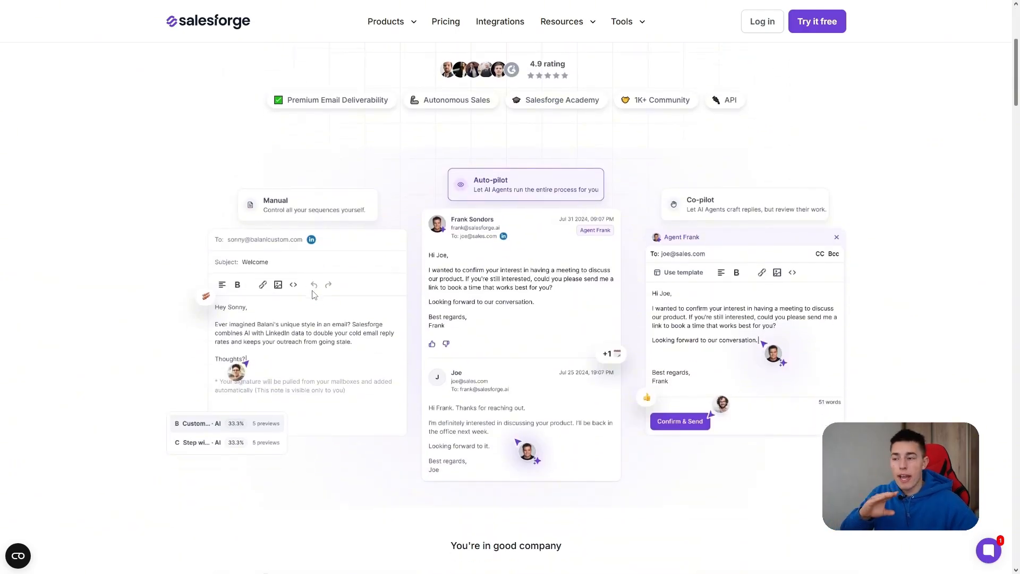
pyautogui.scroll(-3)
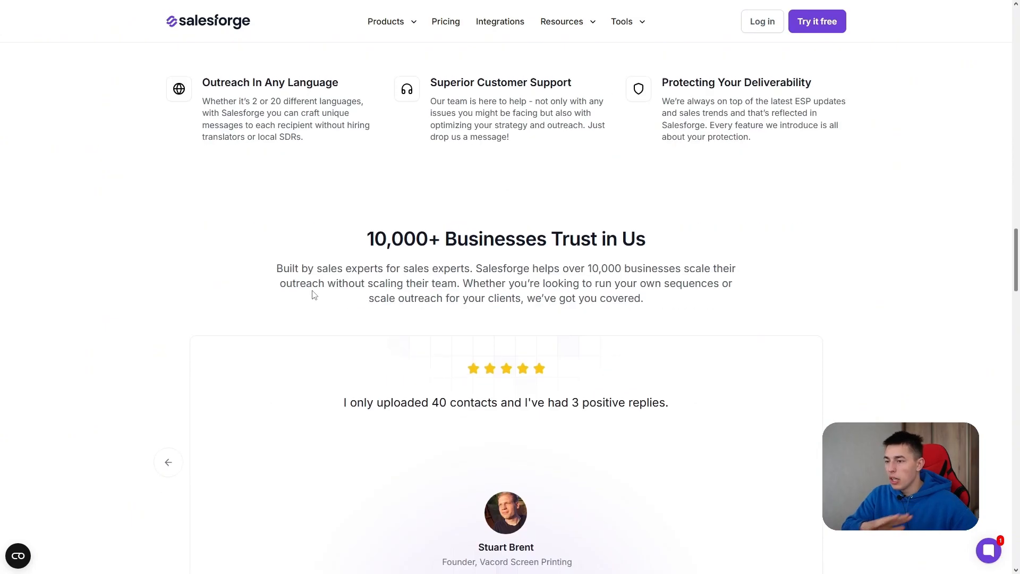
pyautogui.scroll(-3)
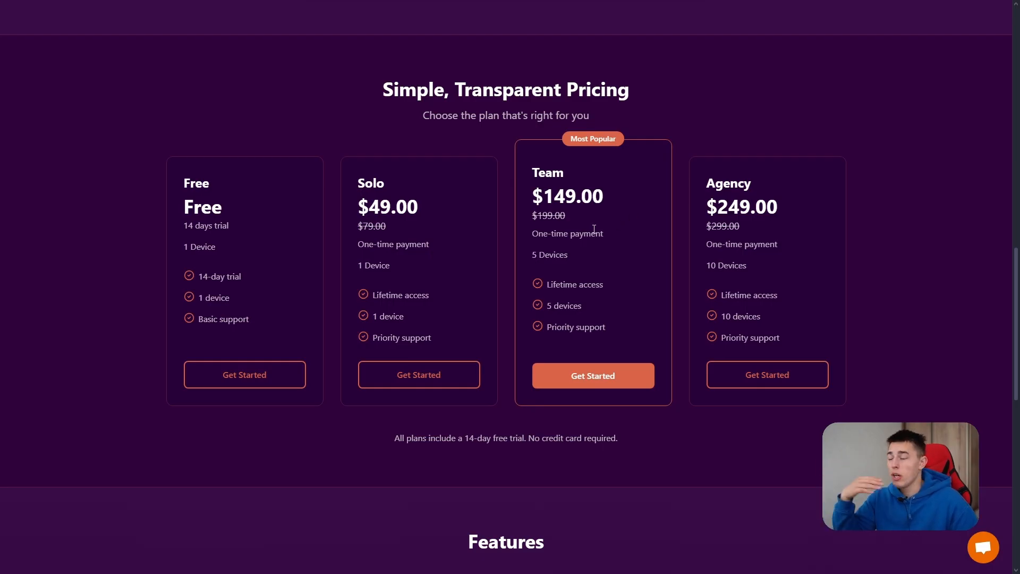
# Scroll the Scrapollo website down past pricing to the features grid.
pyautogui.scroll(-3)
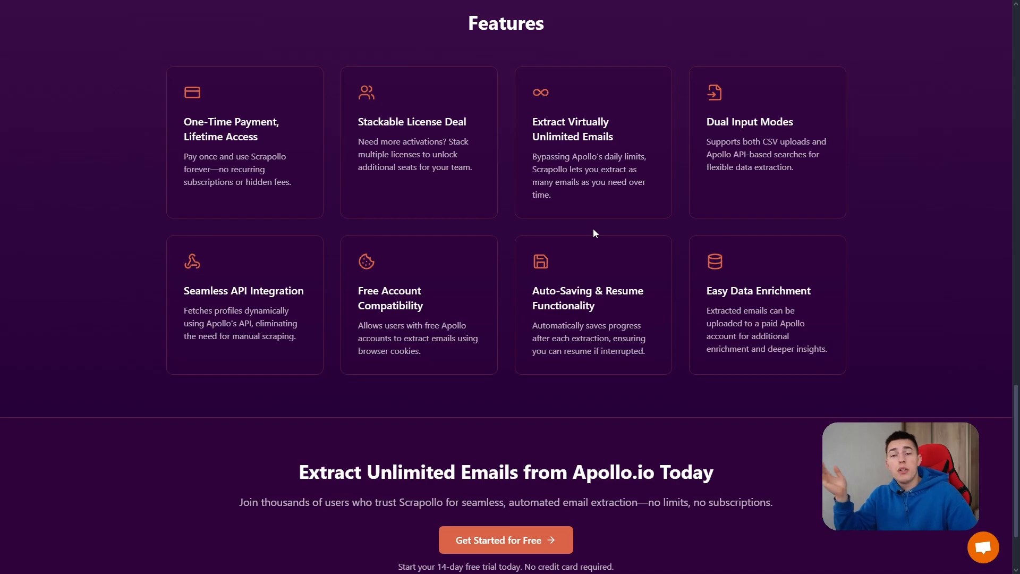